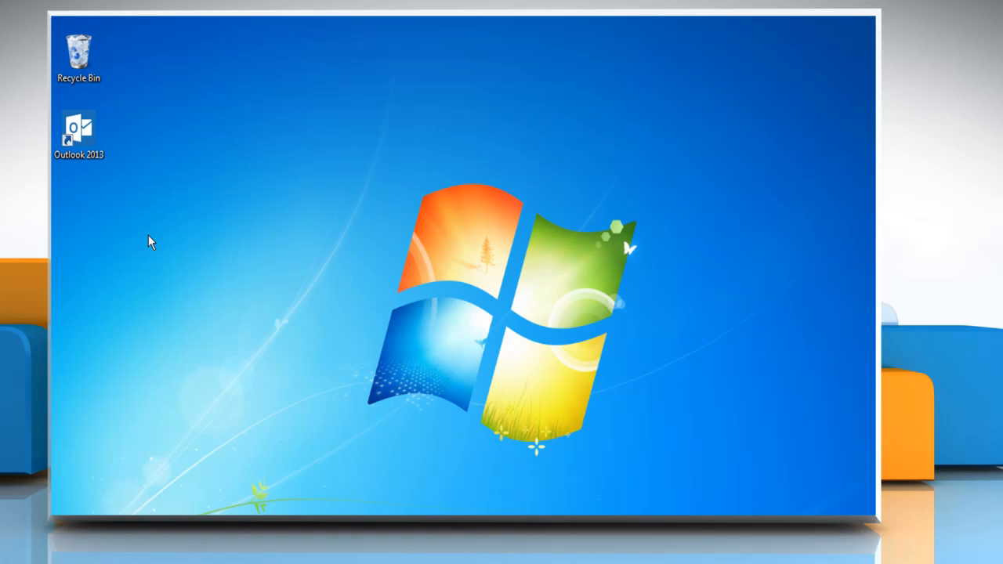
mouse_move(87, 142)
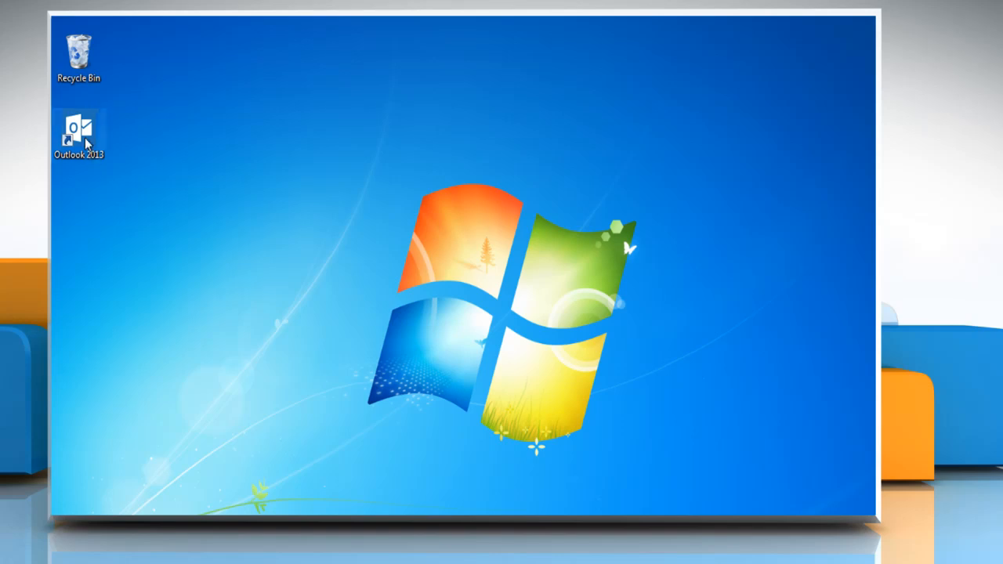
- Launch Outlook 2013 from the desktop shortcut and open the FILE account information page
double_click(77, 129)
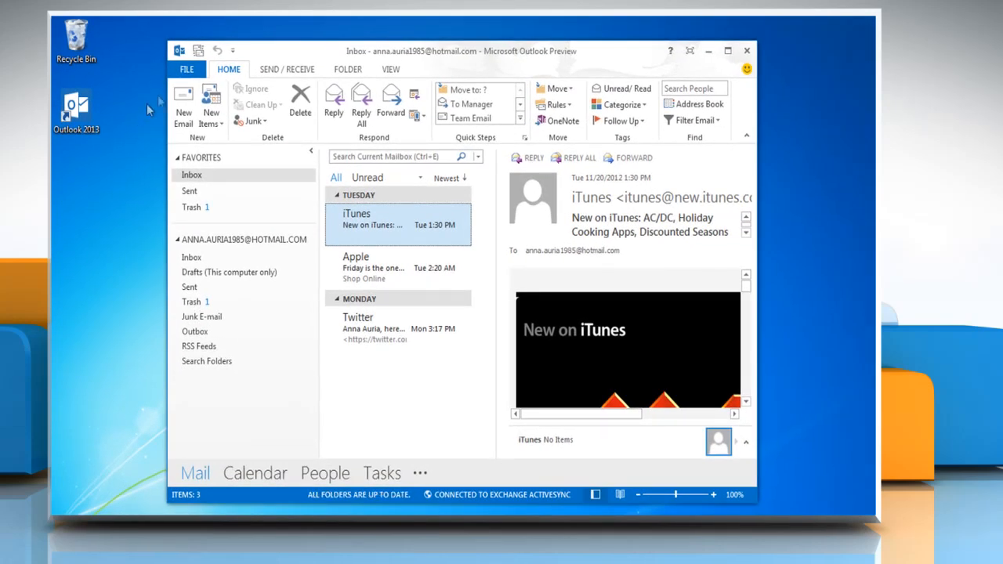
click(186, 69)
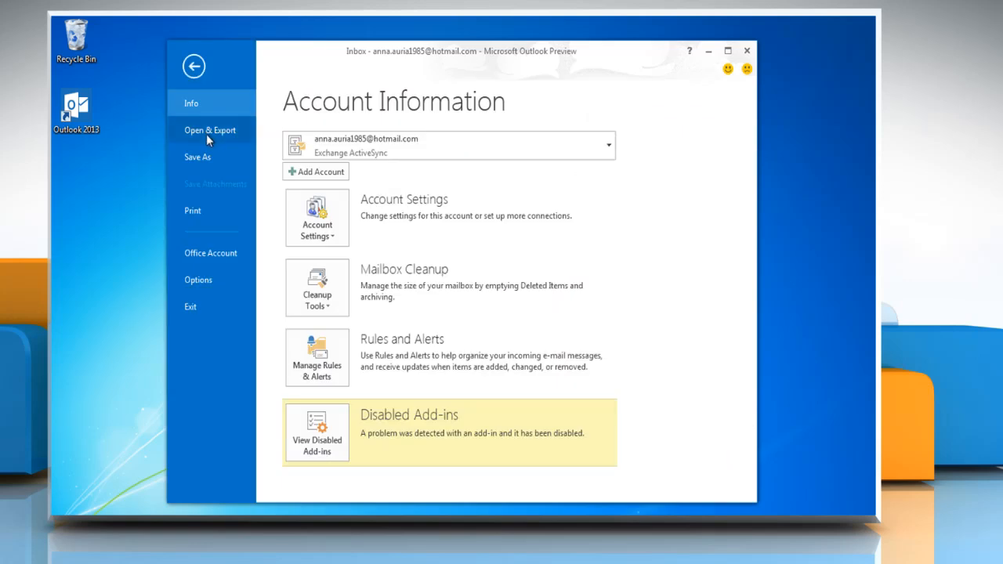
- Start the Export to a file wizard for an Outlook Data File (.pst) and browse for a save location
click(209, 130)
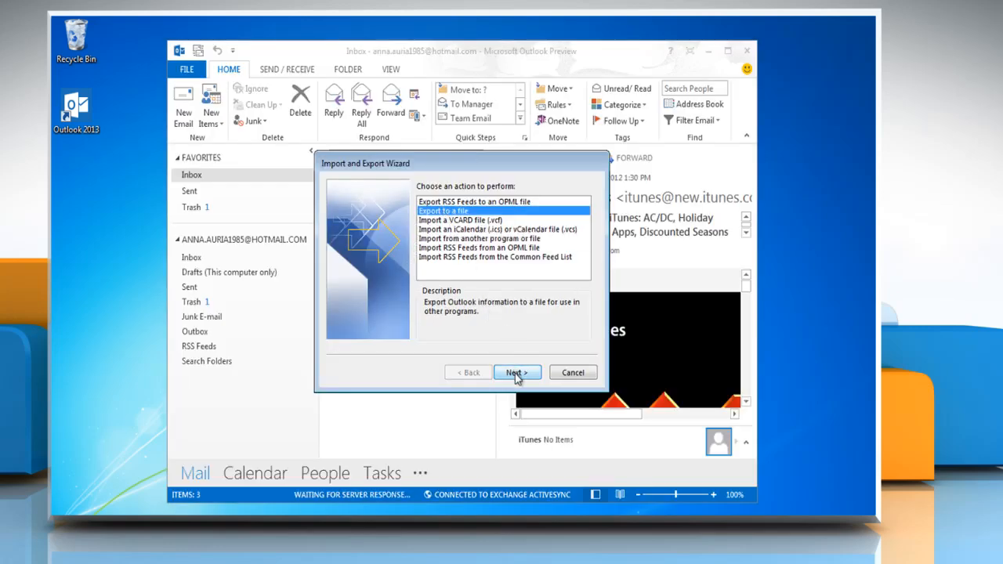
click(518, 372)
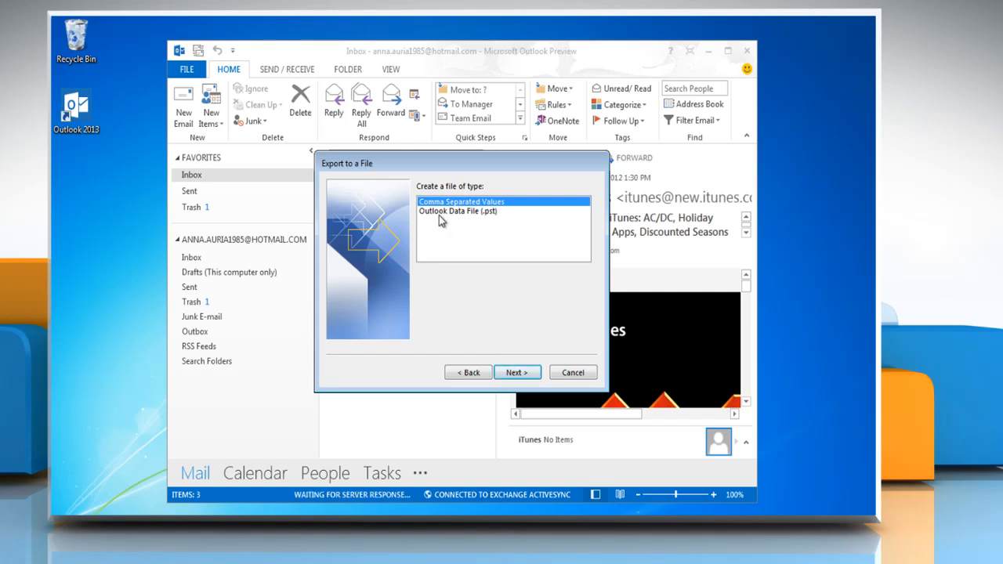
click(482, 211)
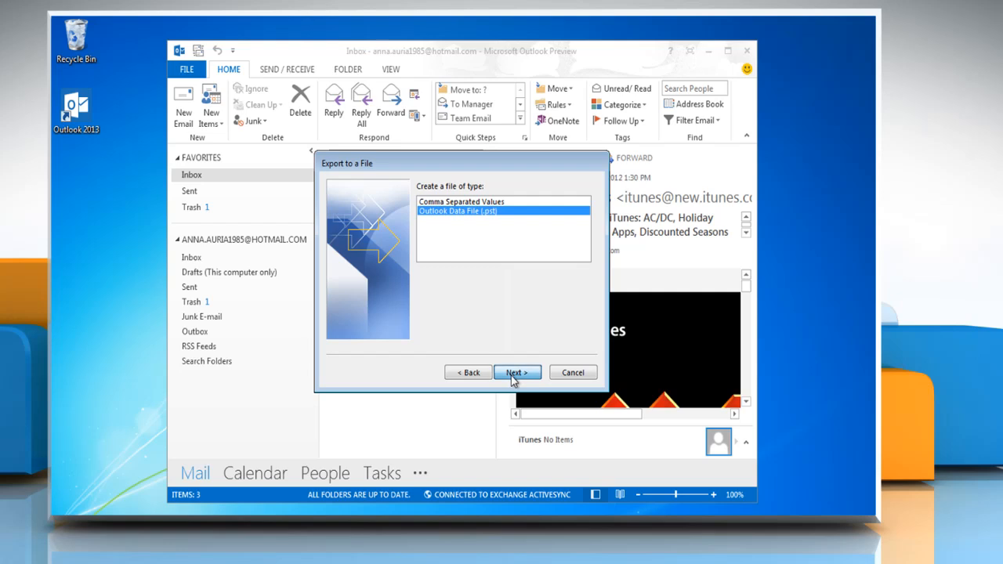
click(516, 372)
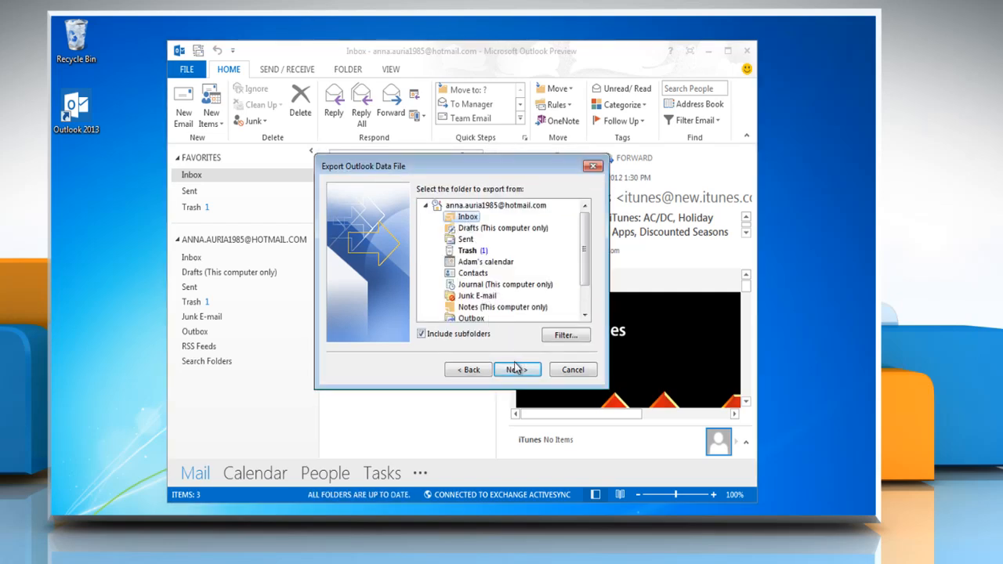
click(517, 369)
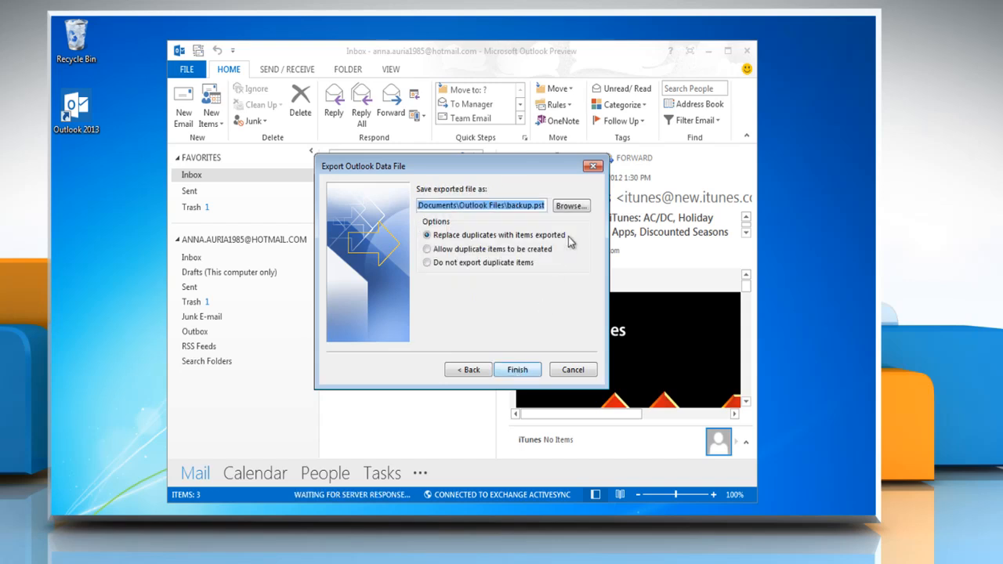
click(571, 205)
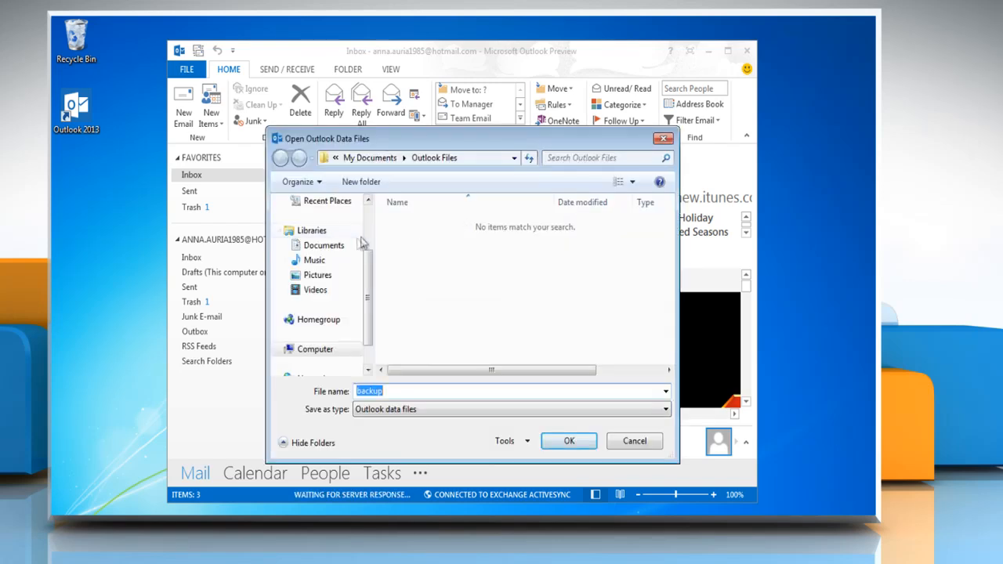
- Save the export as 'My Backup' in Documents and finish the wizard
click(323, 245)
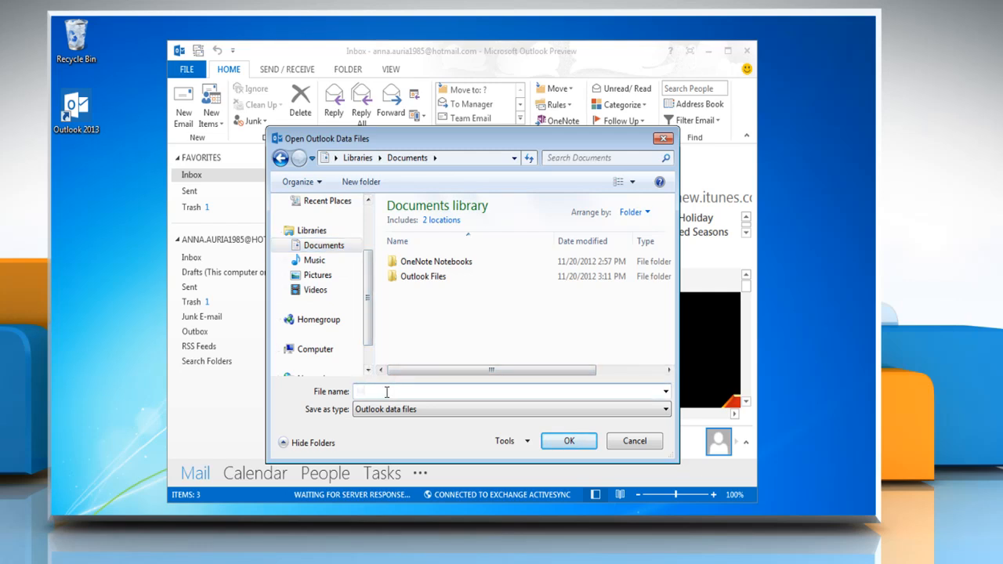
text(My Backup)
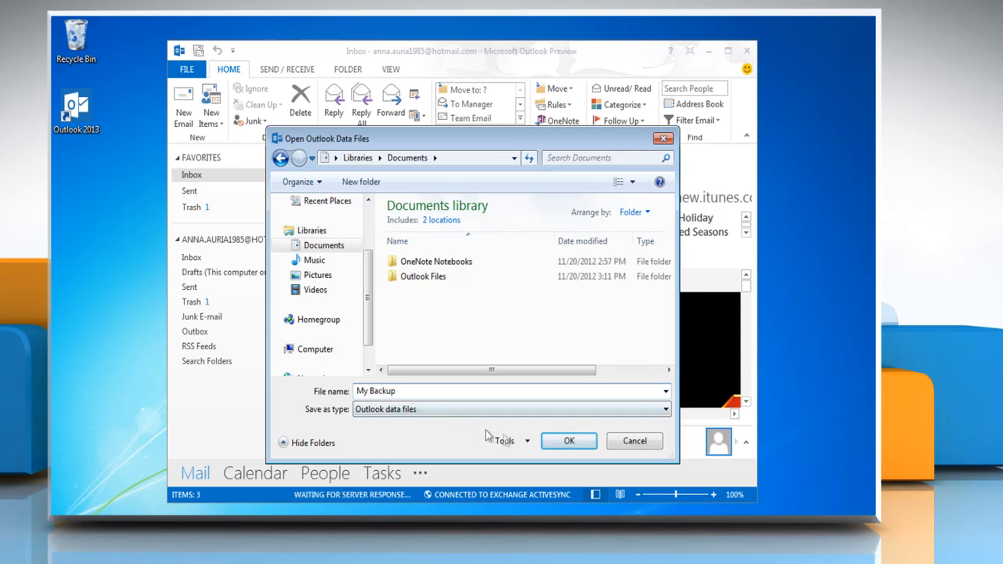
click(569, 441)
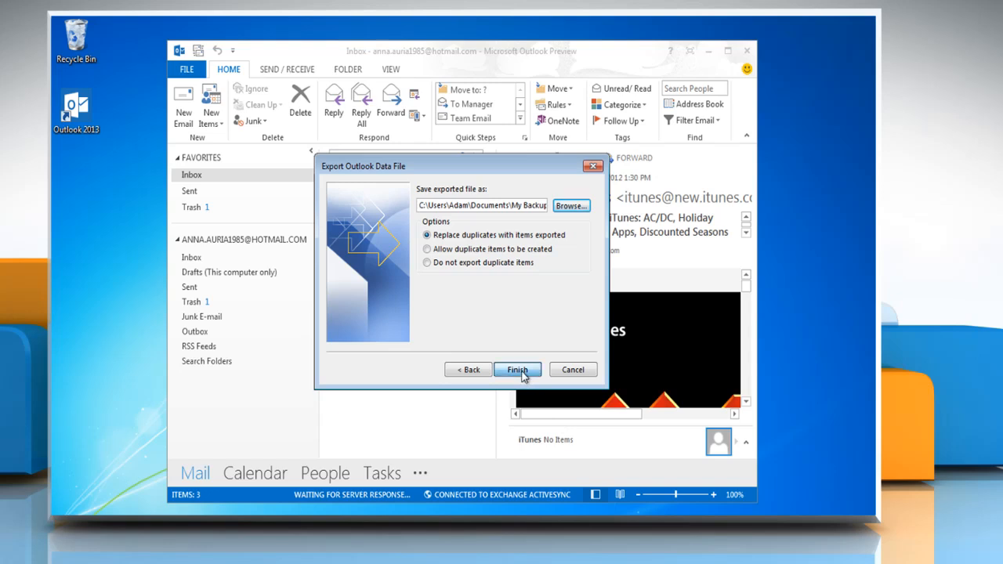
click(517, 369)
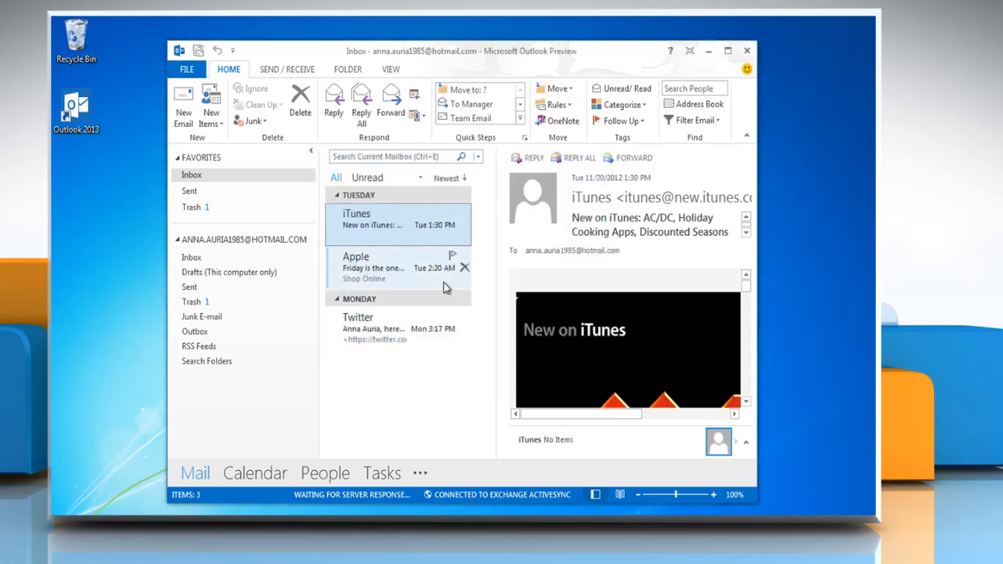